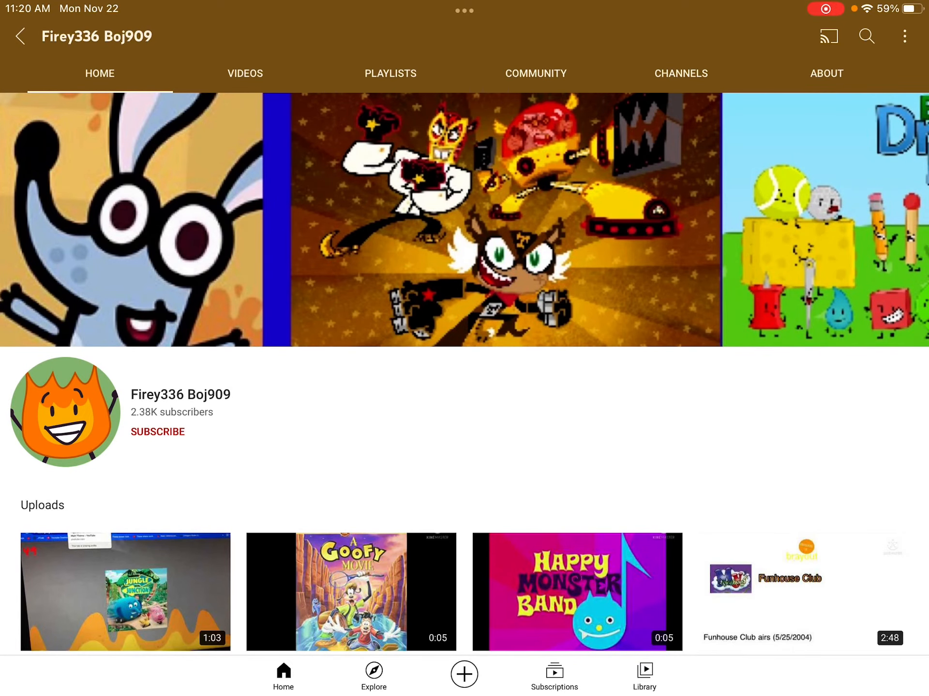
# - Review the channel's About details, then browse its complete list of featured channels
pyautogui.scroll(-3)
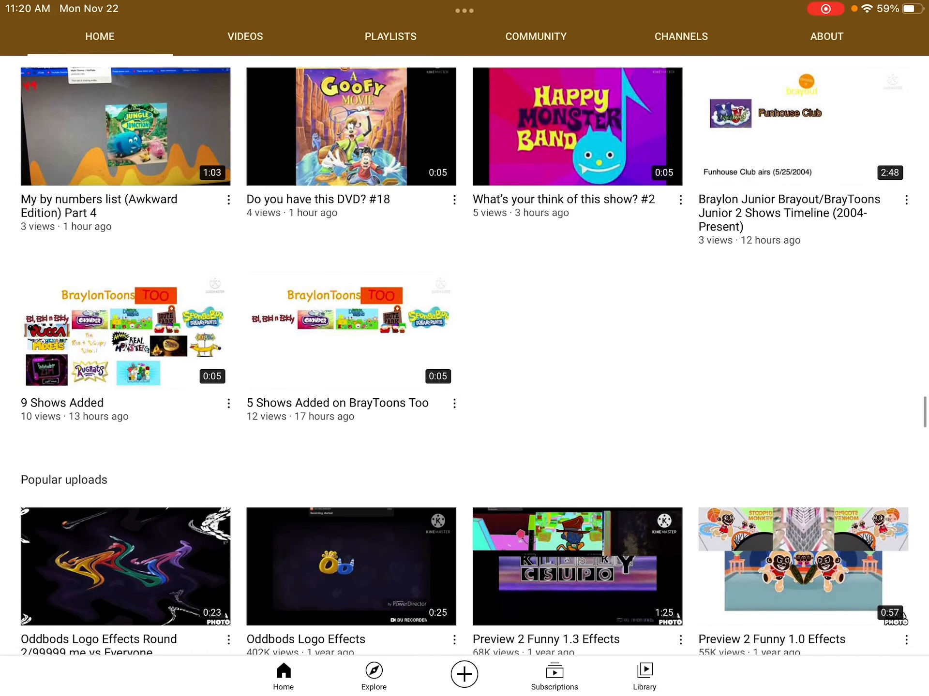
pyautogui.scroll(-3)
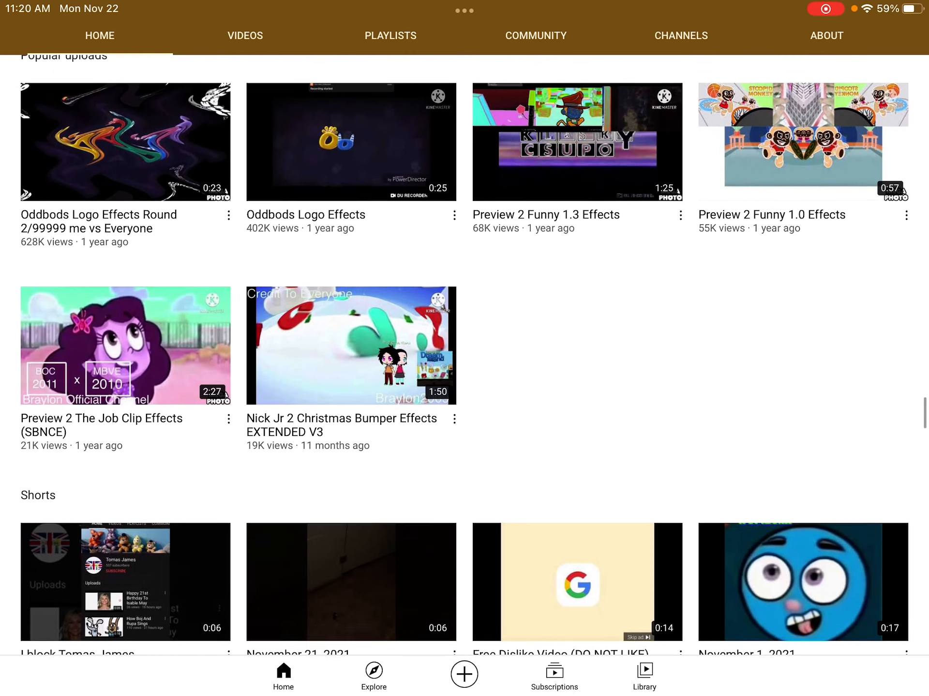
pyautogui.scroll(-3)
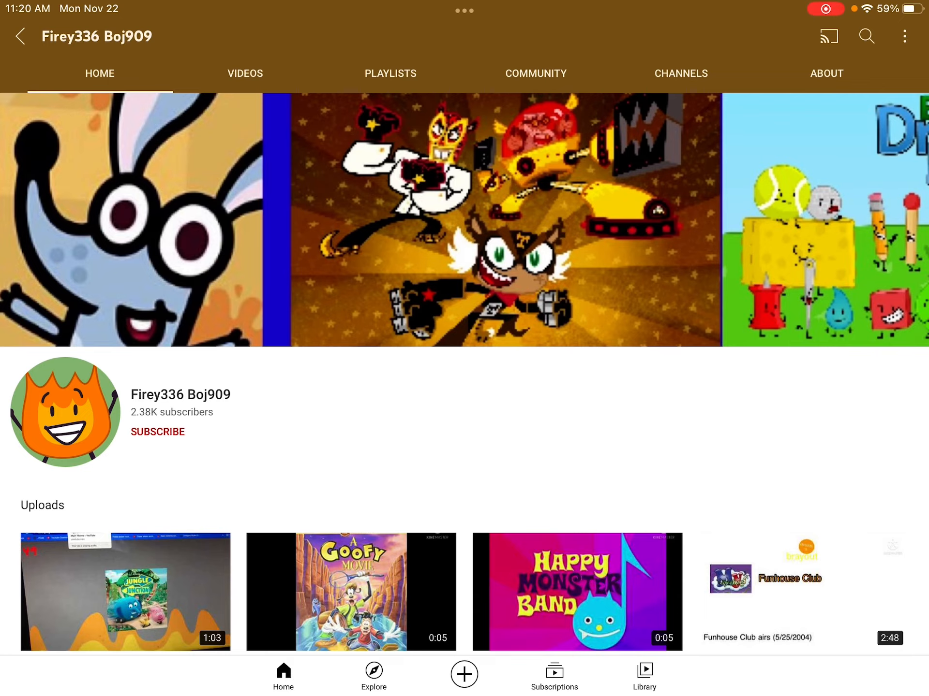
pyautogui.click(825, 73)
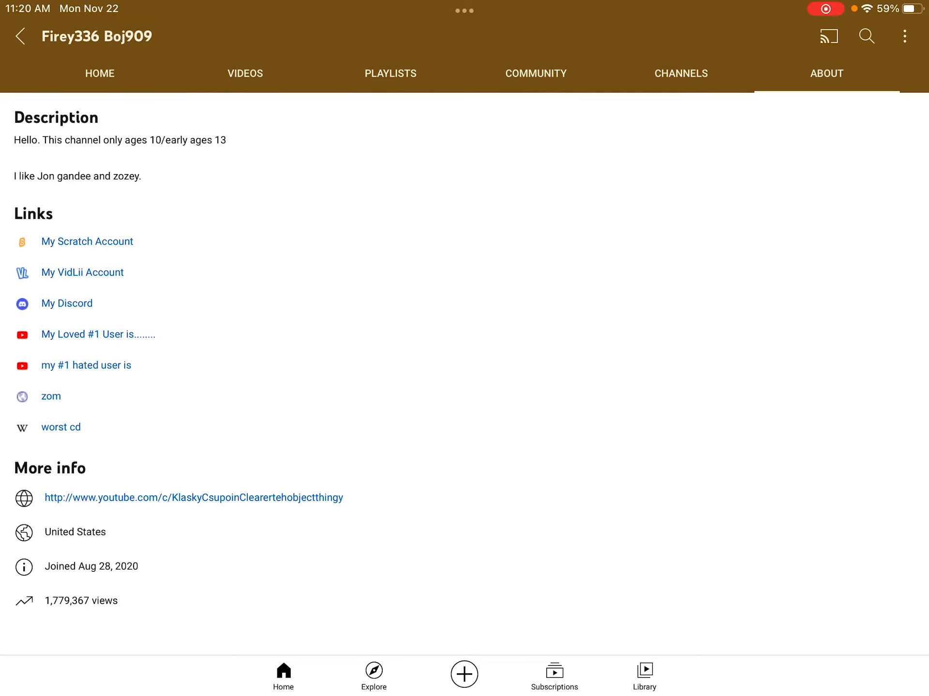
pyautogui.click(681, 73)
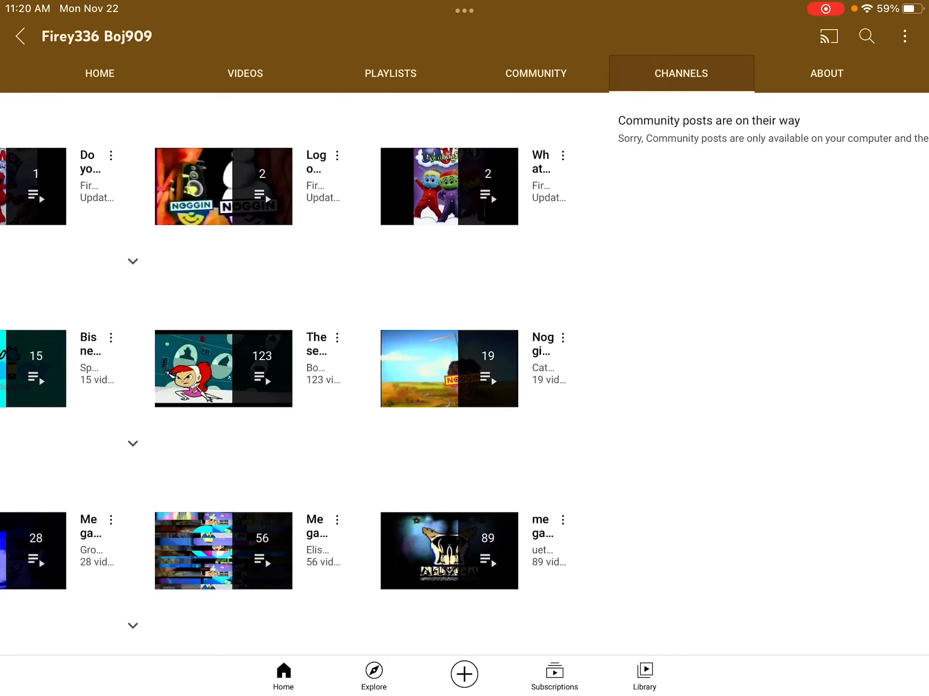
pyautogui.scroll(-3)
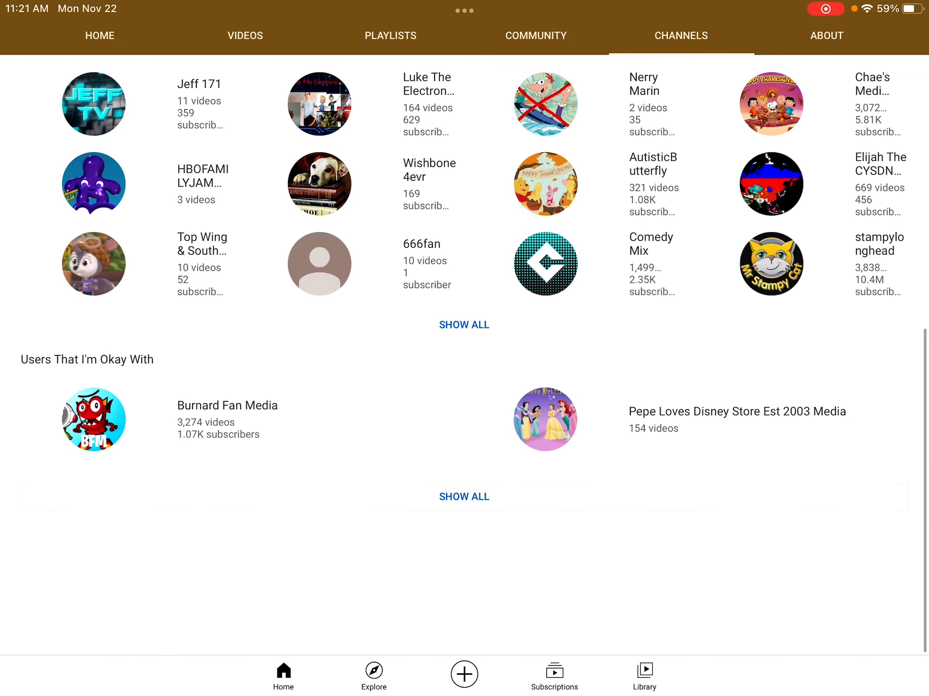
pyautogui.click(463, 325)
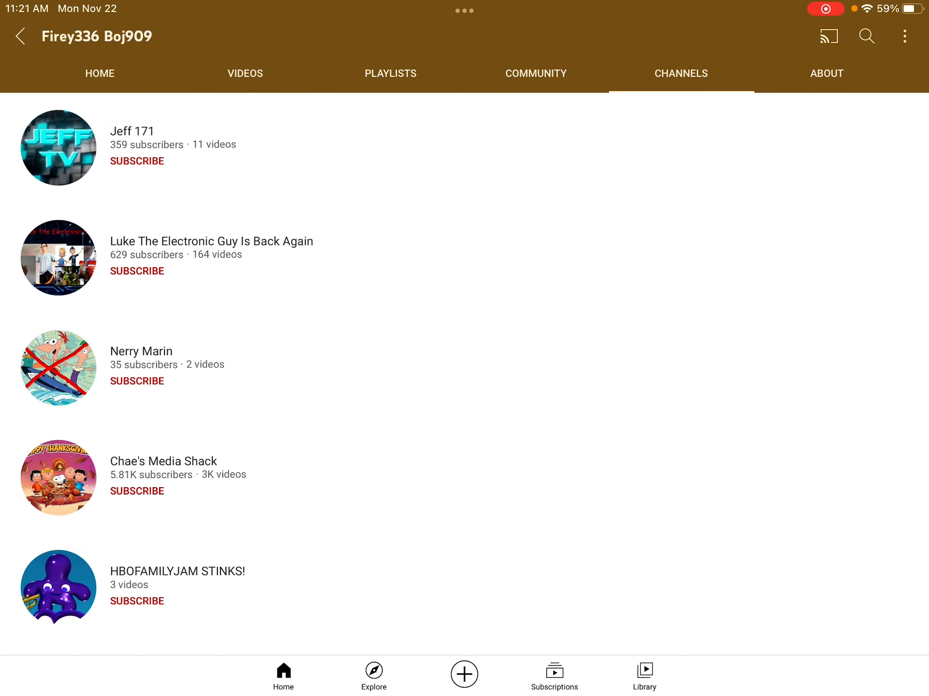
pyautogui.scroll(-3)
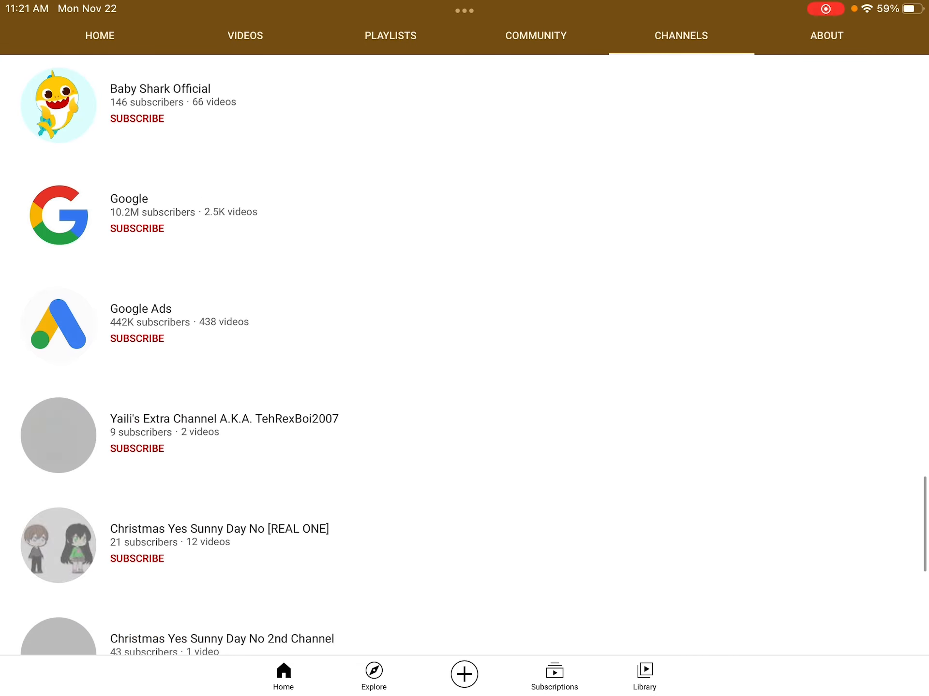
pyautogui.scroll(-3)
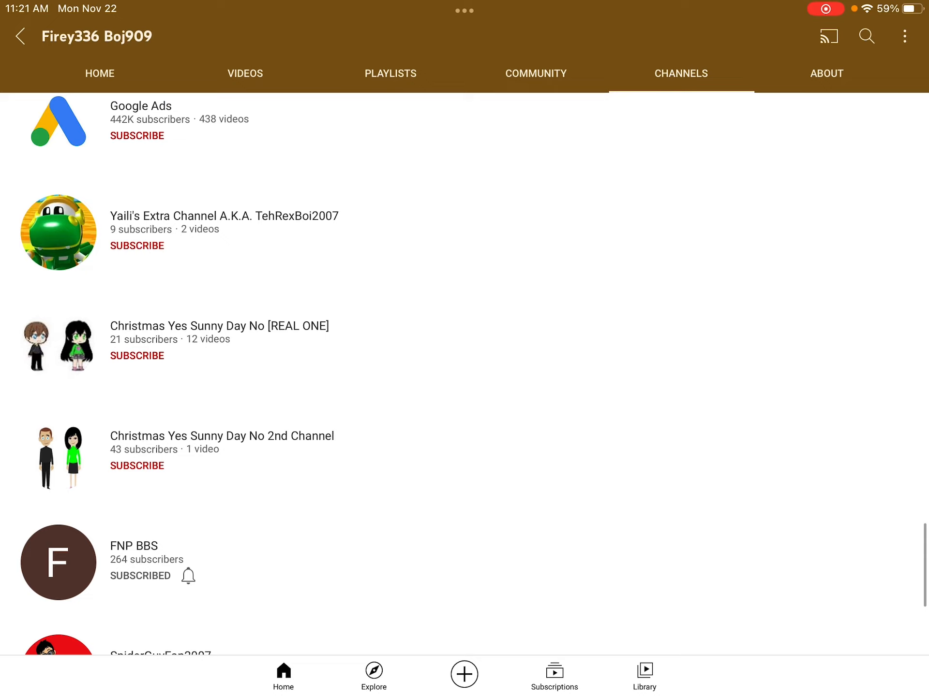
# - Browse through the channel's full list of uploaded videos
pyautogui.click(222, 436)
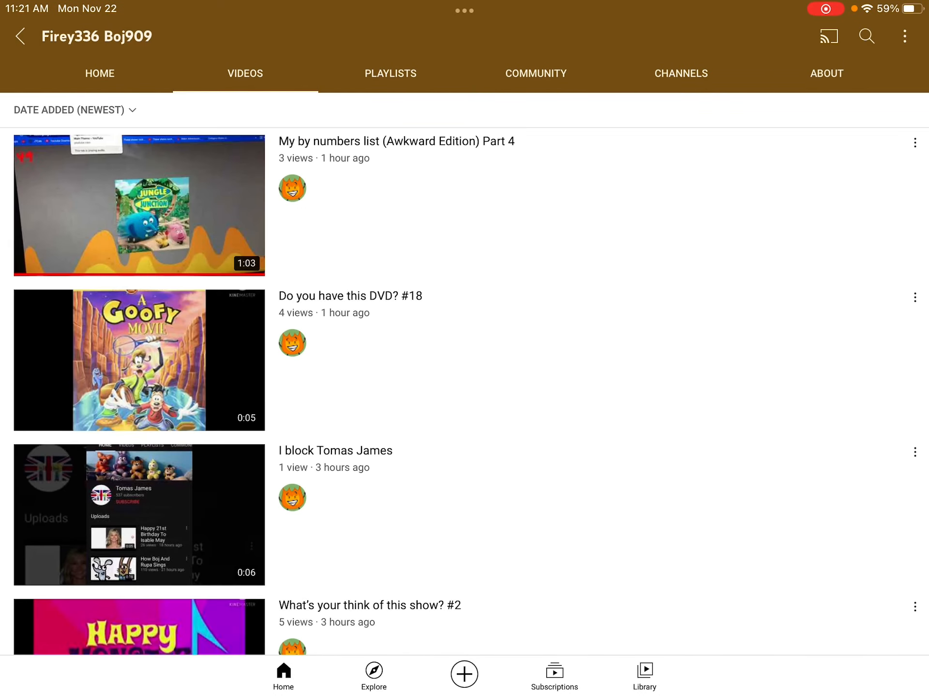
pyautogui.scroll(-3)
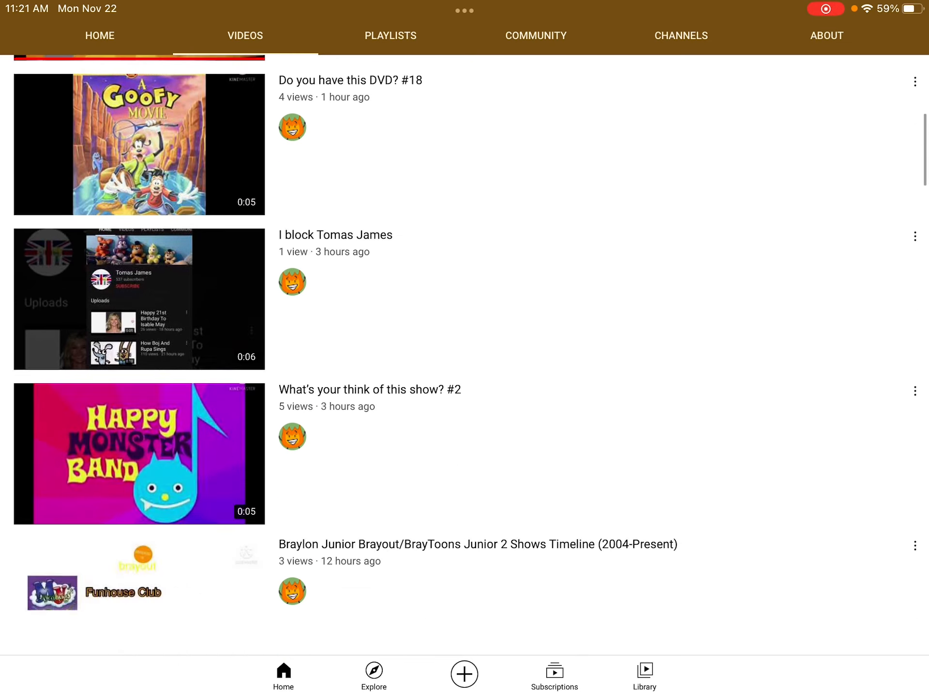
pyautogui.scroll(-3)
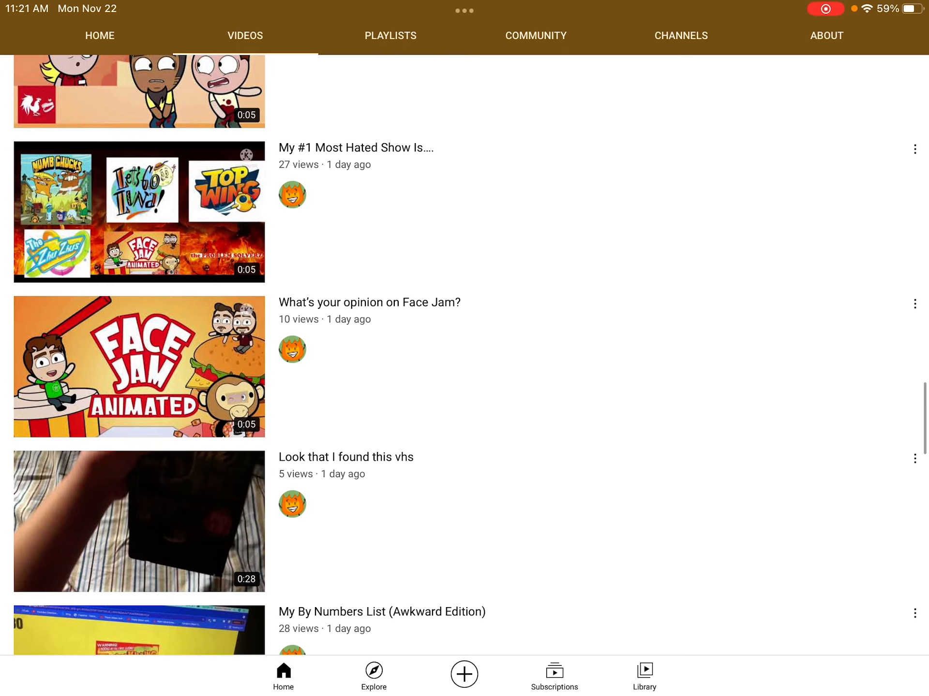
pyautogui.scroll(-3)
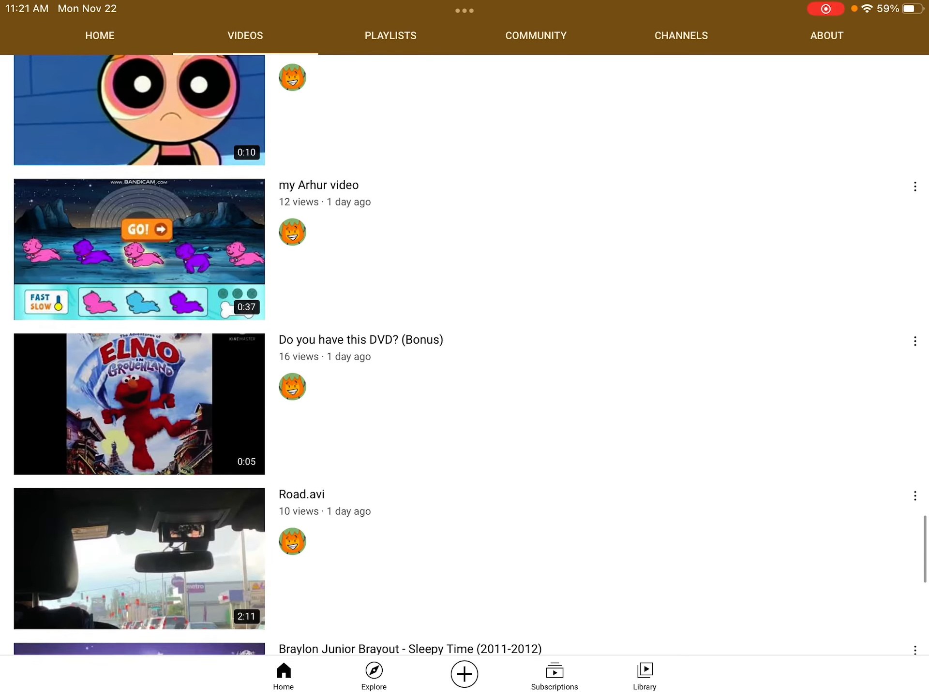
pyautogui.scroll(-3)
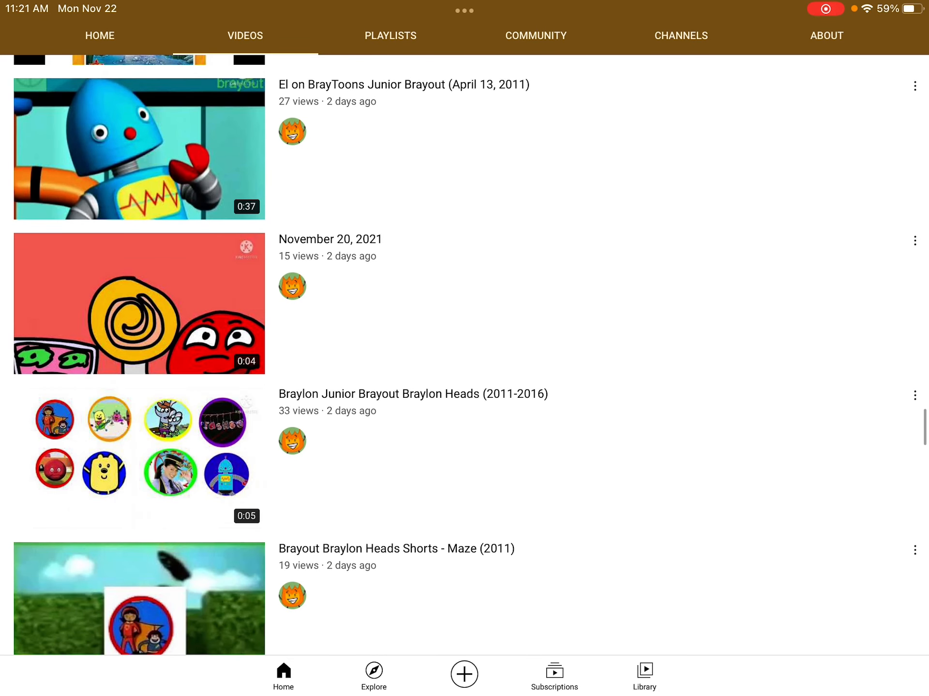
pyautogui.scroll(3)
pyautogui.write('Em')
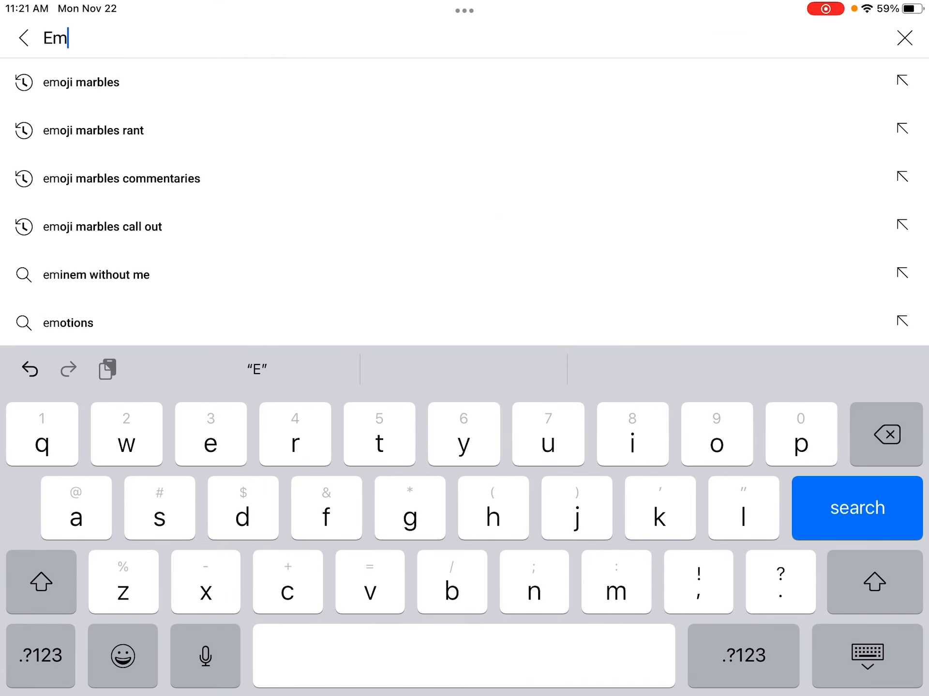
# - Search for emoji marbles gets grounded and locate the Car's Life grounded video
pyautogui.click(82, 81)
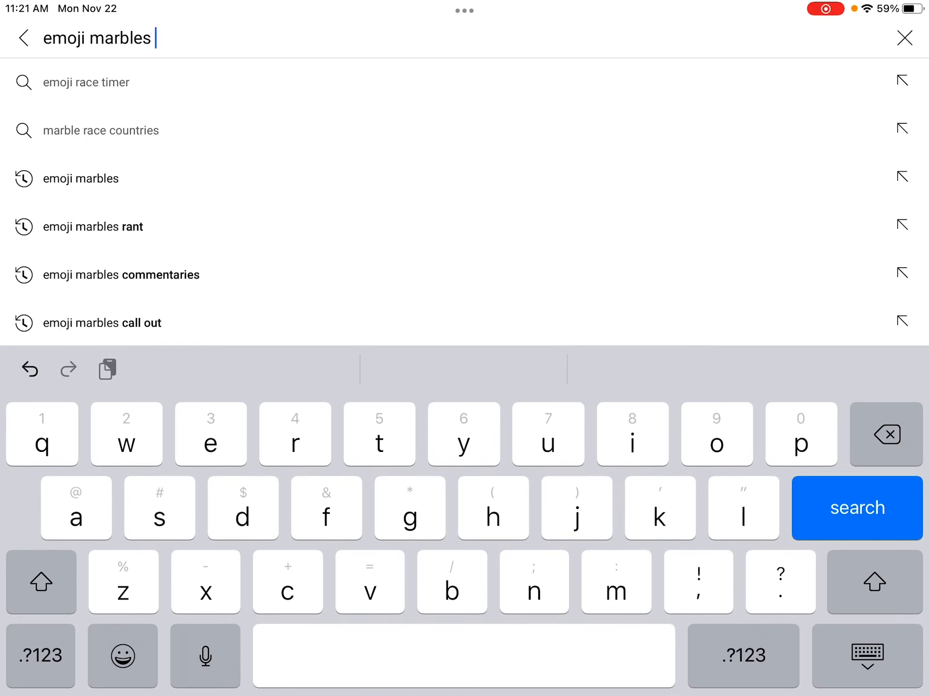
pyautogui.click(855, 508)
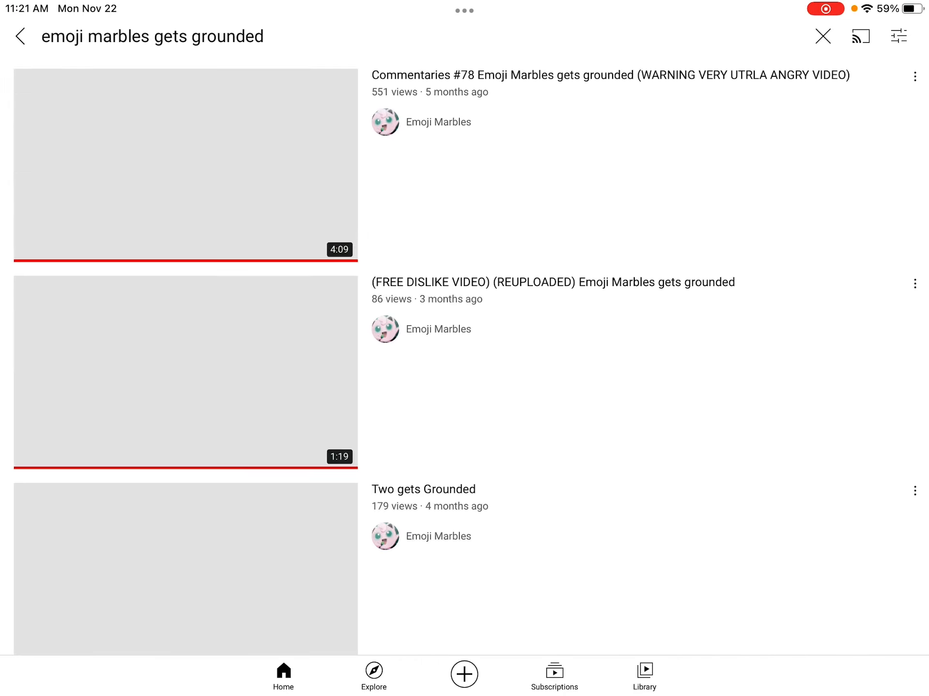
pyautogui.scroll(3)
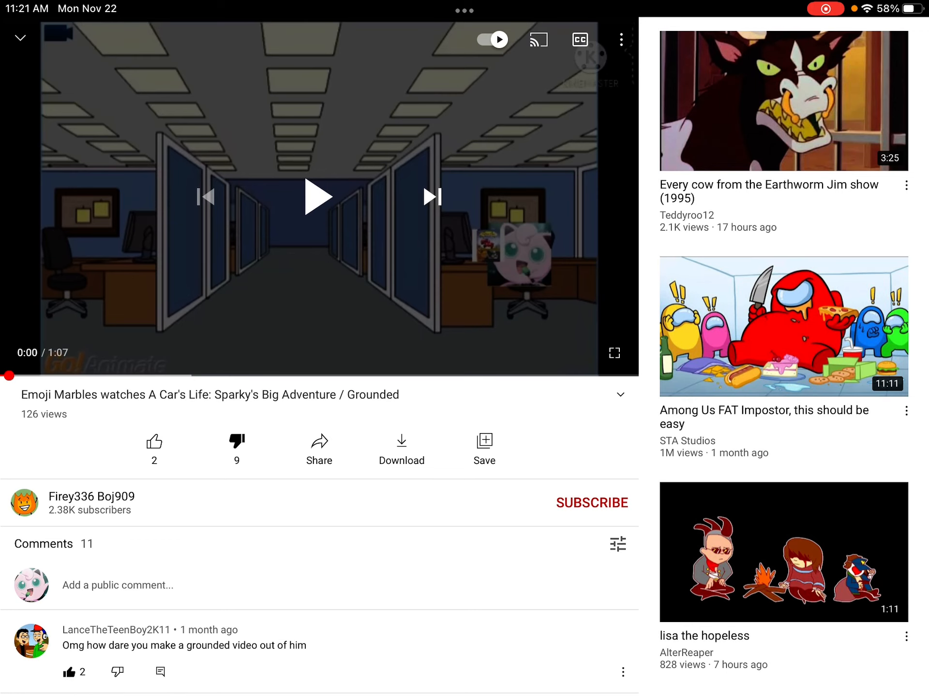
# - Expand the video's full description and read the uploader's notes on the show
pyautogui.click(620, 395)
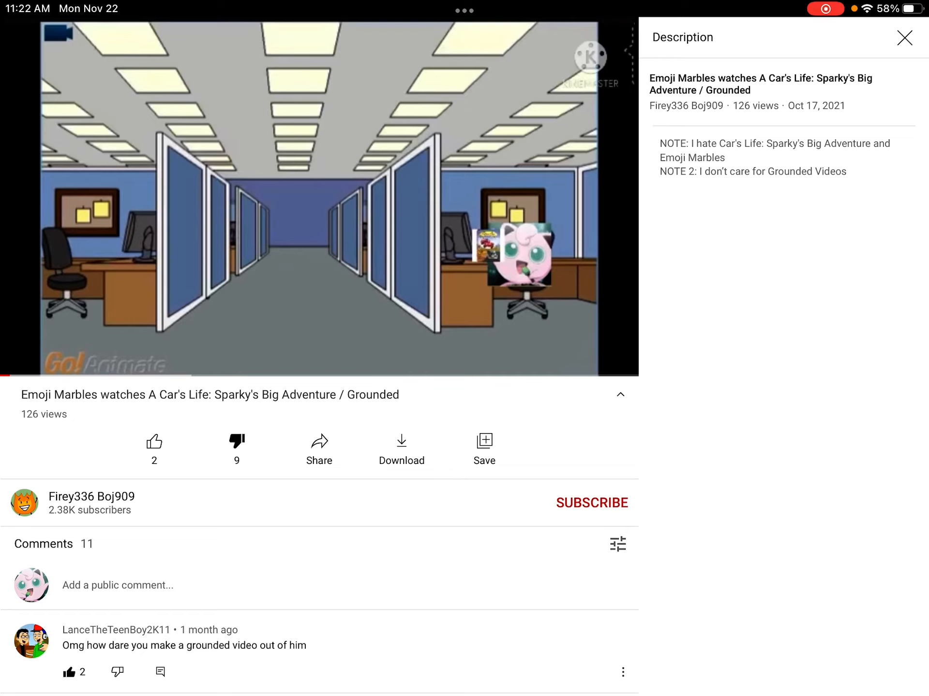
pyautogui.scroll(-3)
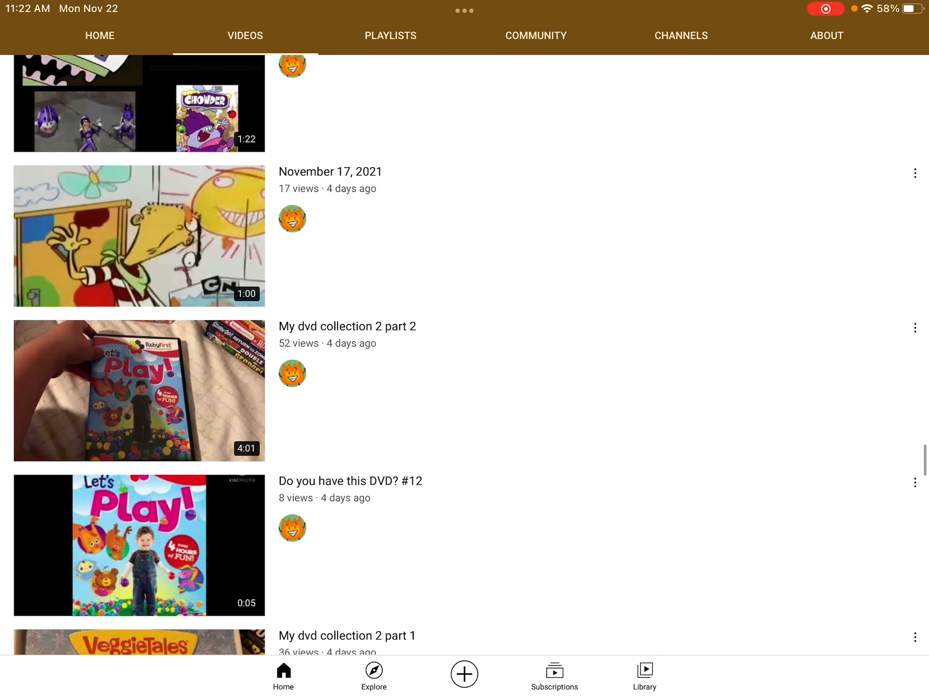
# - Skim the uploads, peek at the channel's Playlists, and return to the Videos list
pyautogui.scroll(-3)
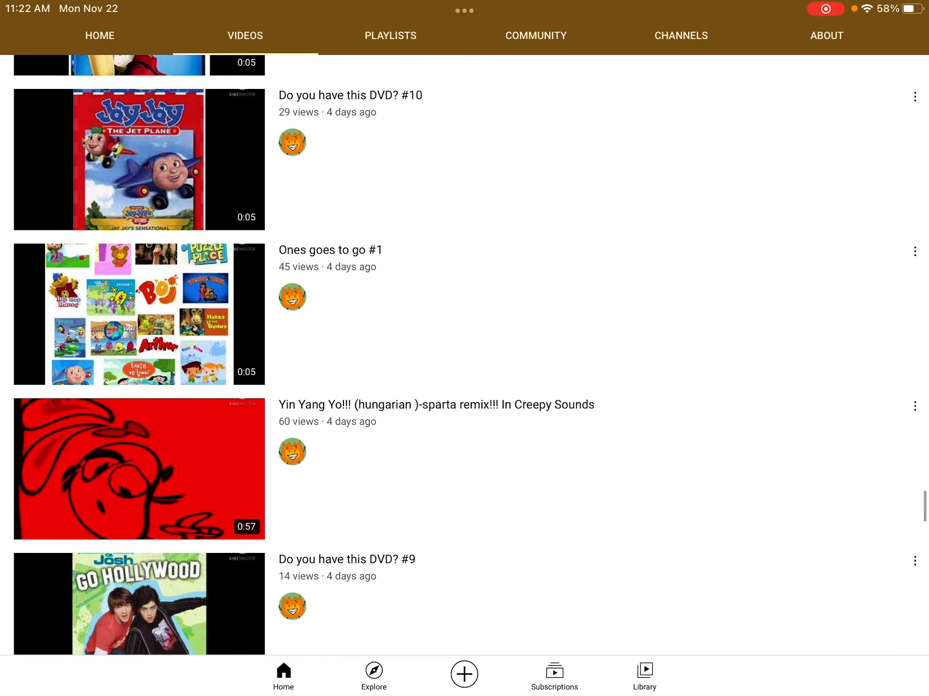
pyautogui.scroll(-3)
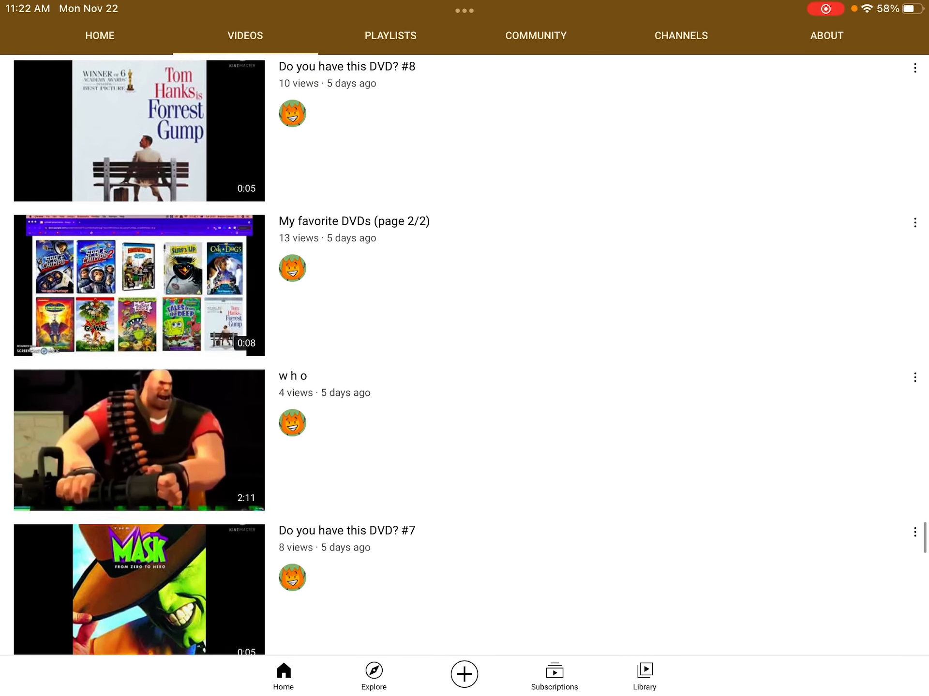
pyautogui.scroll(-3)
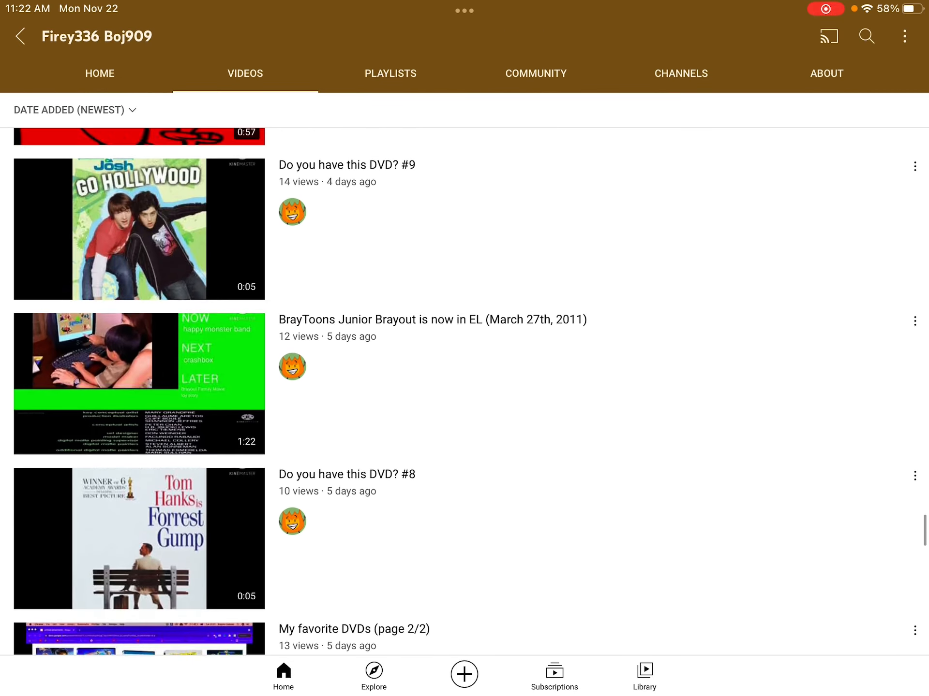
pyautogui.click(389, 74)
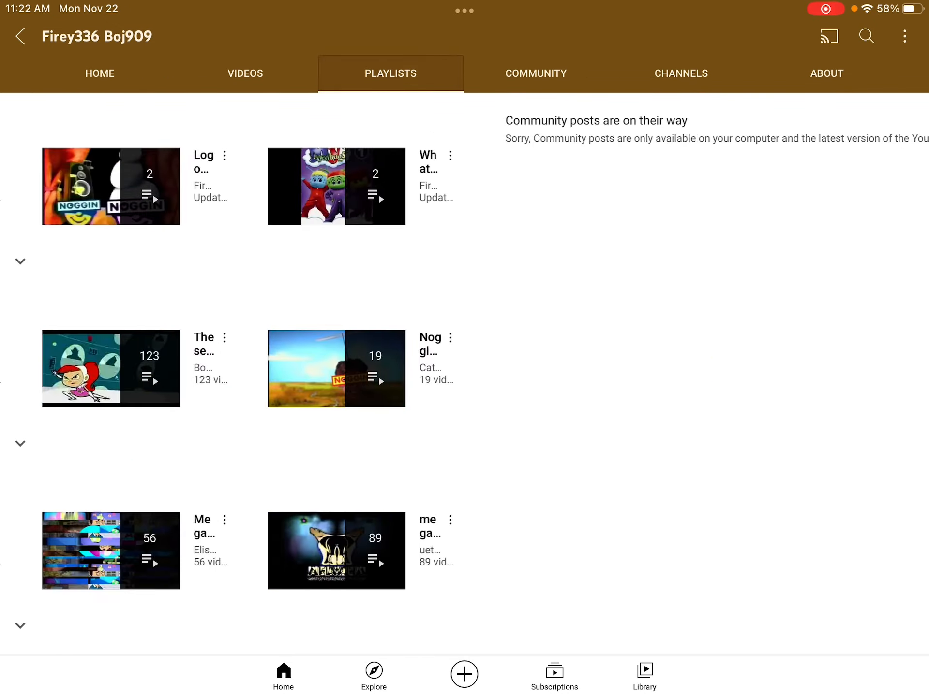
pyautogui.click(244, 73)
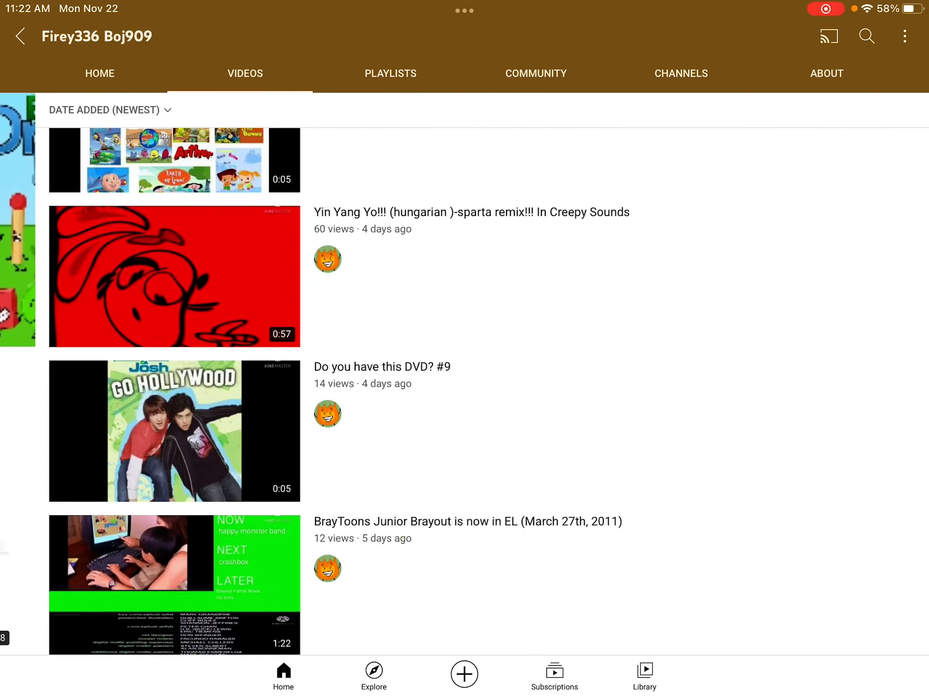
# - Browse down Firey336 Boj909's uploads and start watching My Rants Season 1 have Planned
pyautogui.scroll(-3)
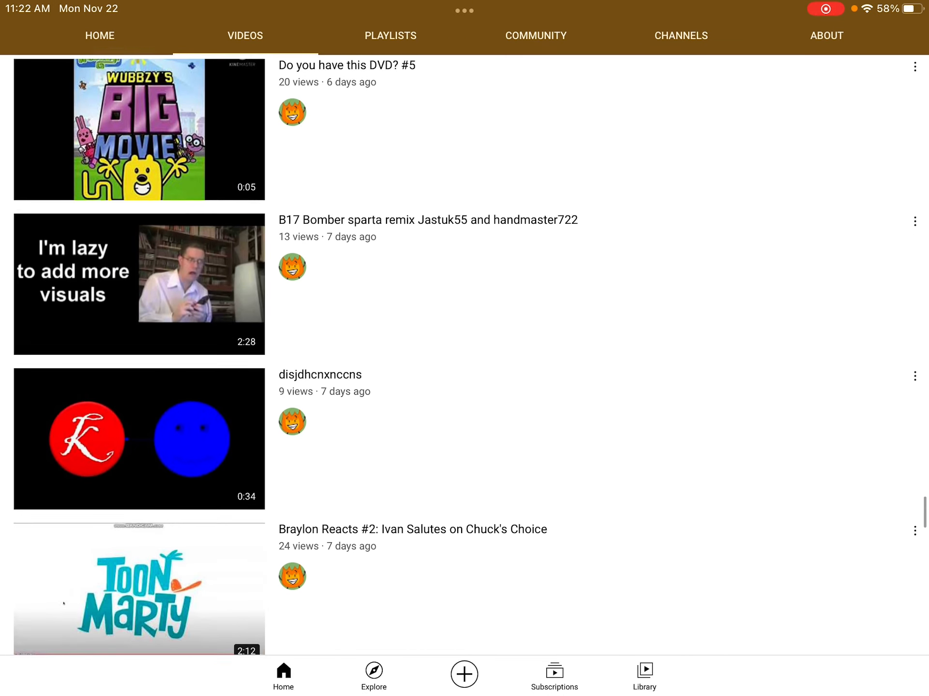
pyautogui.scroll(-3)
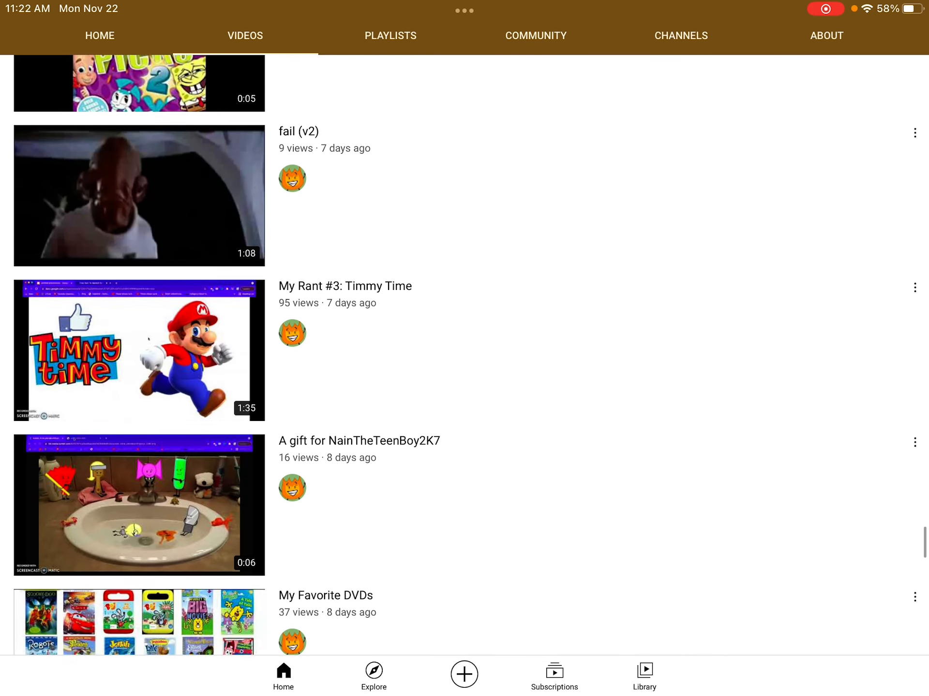
pyautogui.scroll(-3)
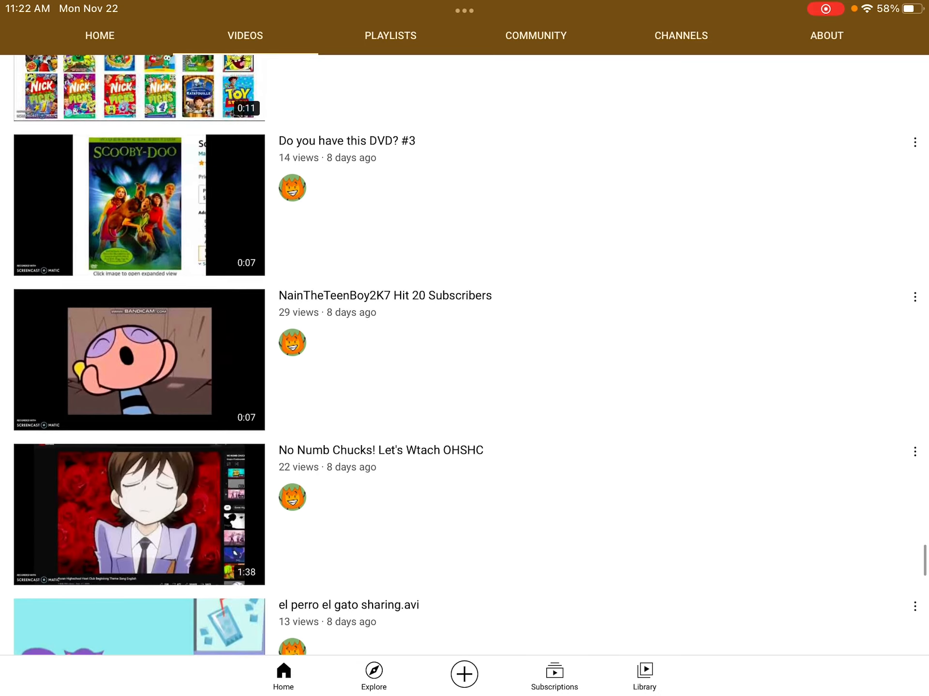
pyautogui.scroll(3)
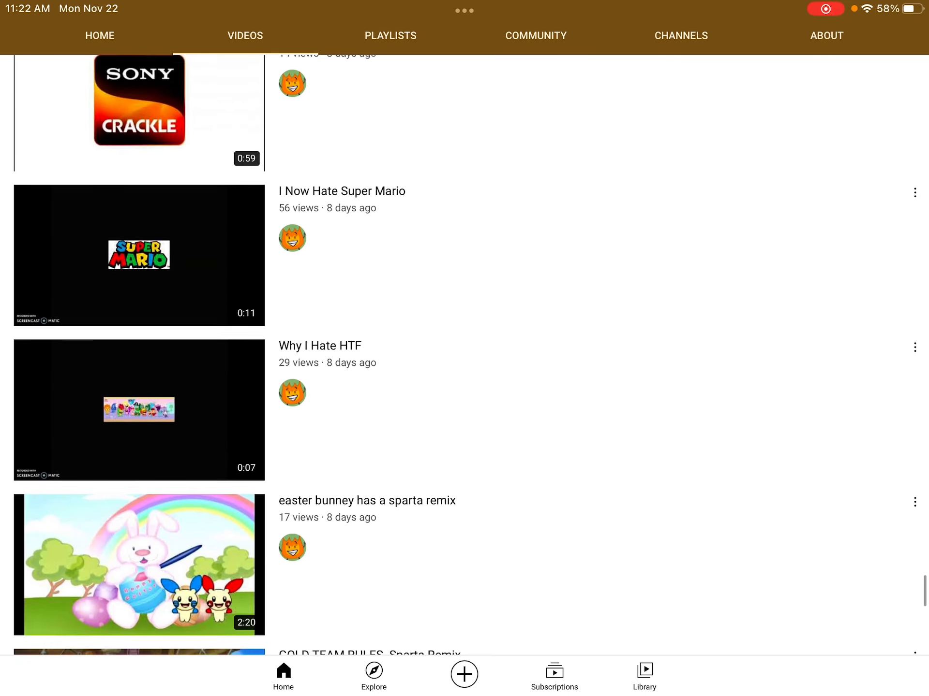
pyautogui.scroll(-3)
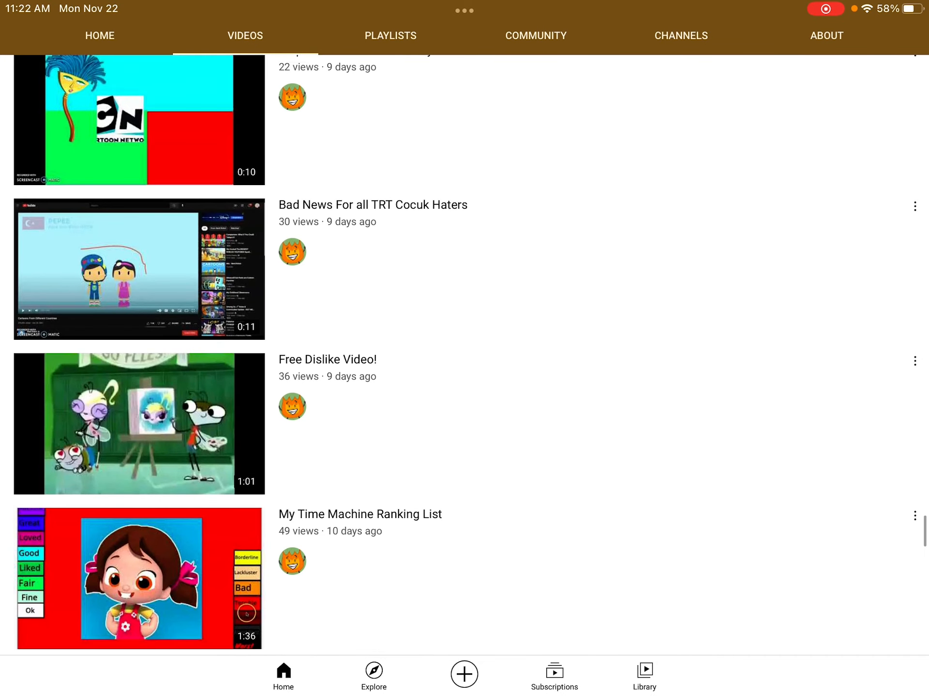
pyautogui.scroll(-3)
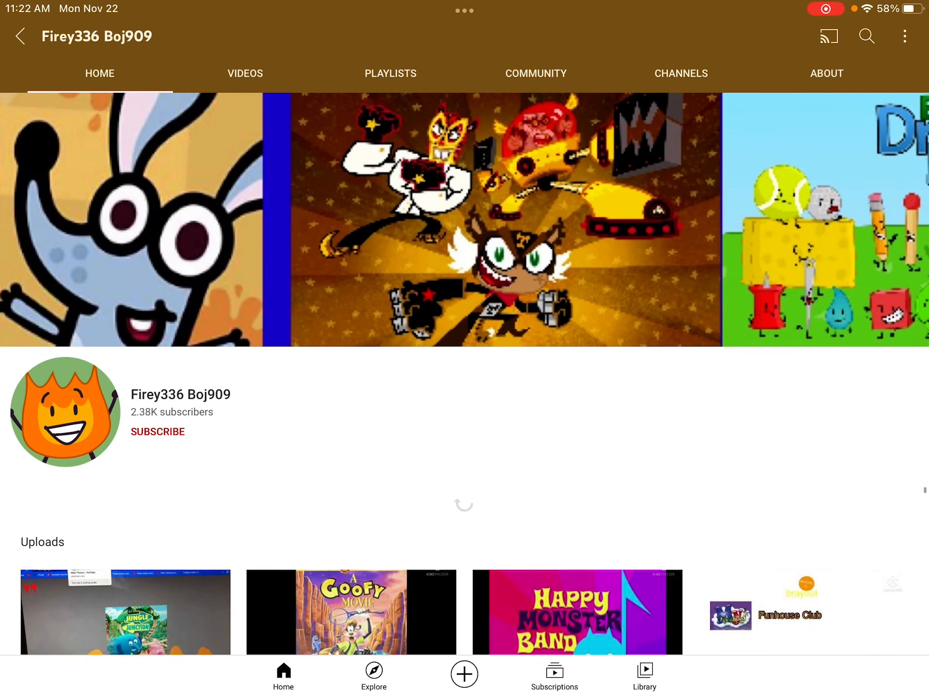
pyautogui.scroll(-3)
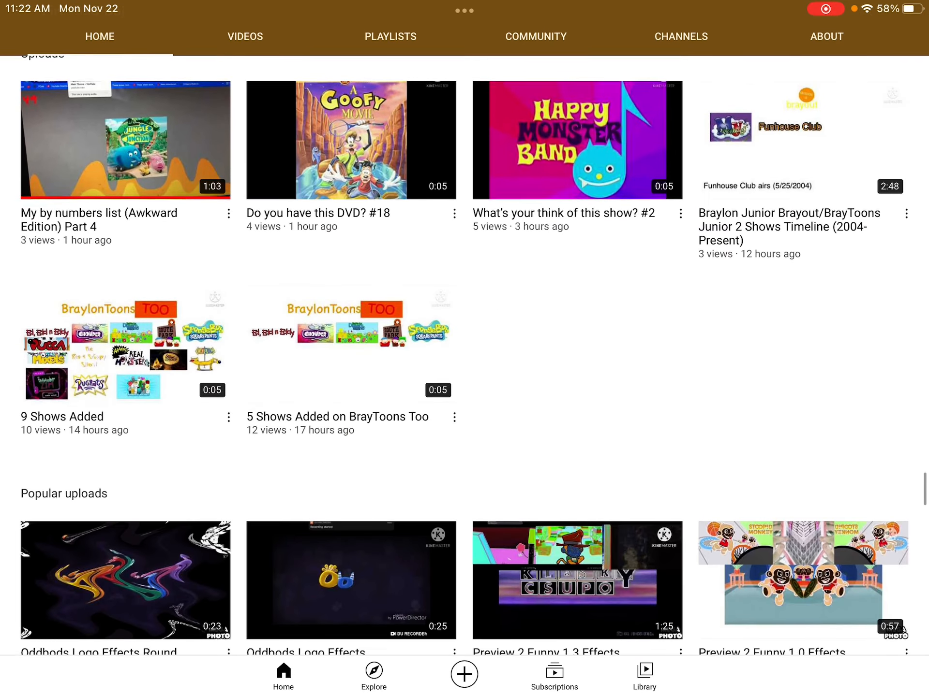
pyautogui.scroll(-3)
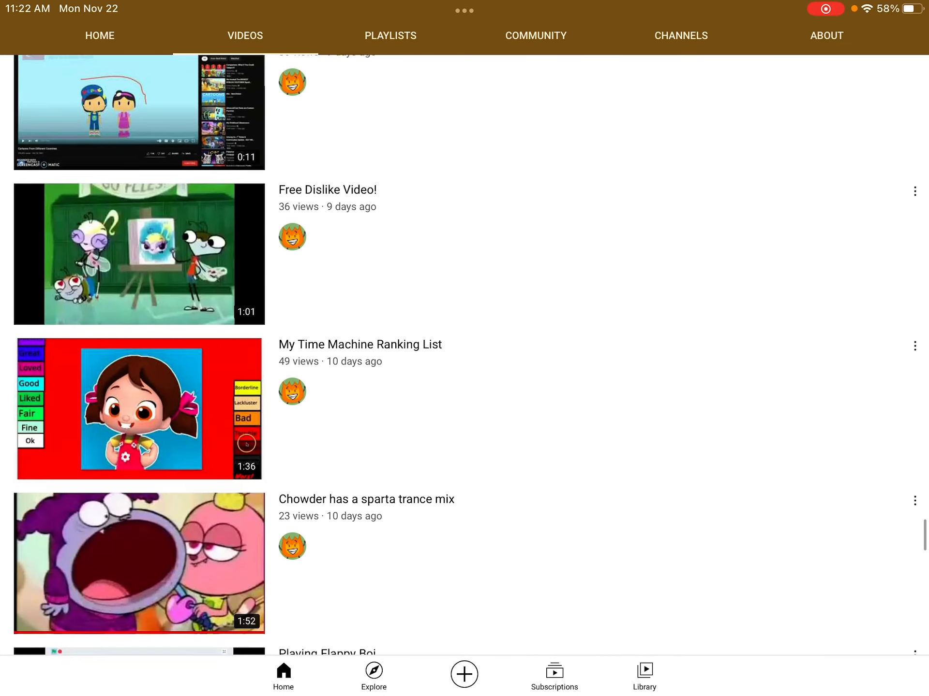
pyautogui.scroll(3)
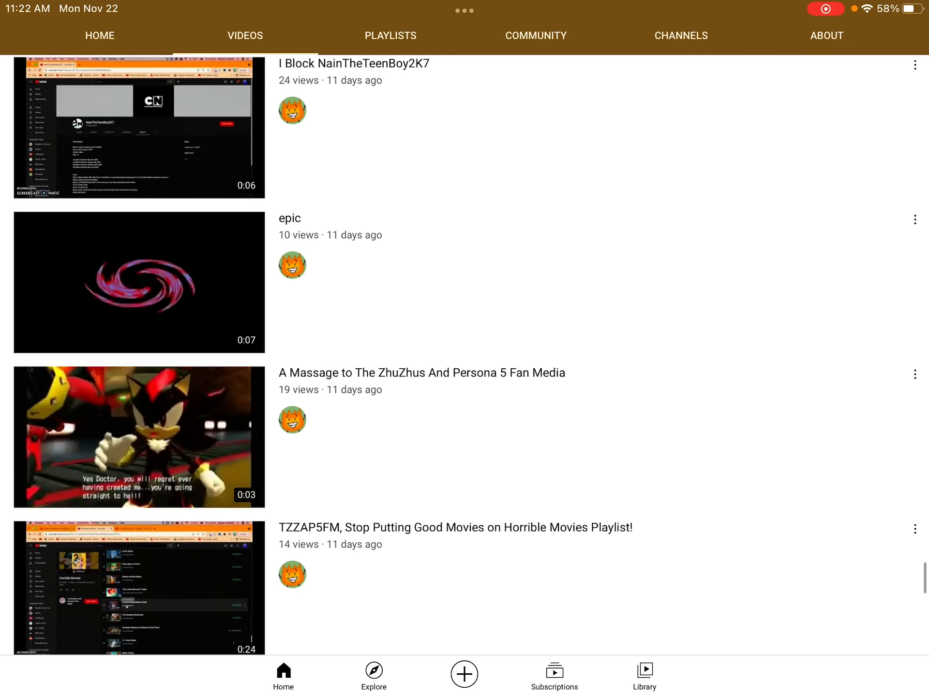
pyautogui.scroll(-3)
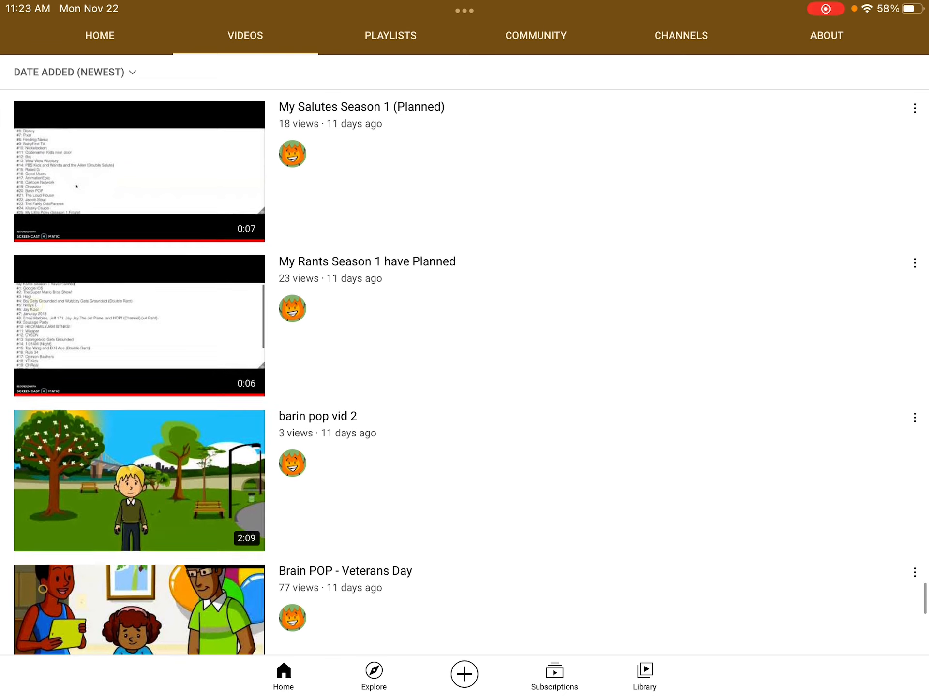
pyautogui.click(138, 332)
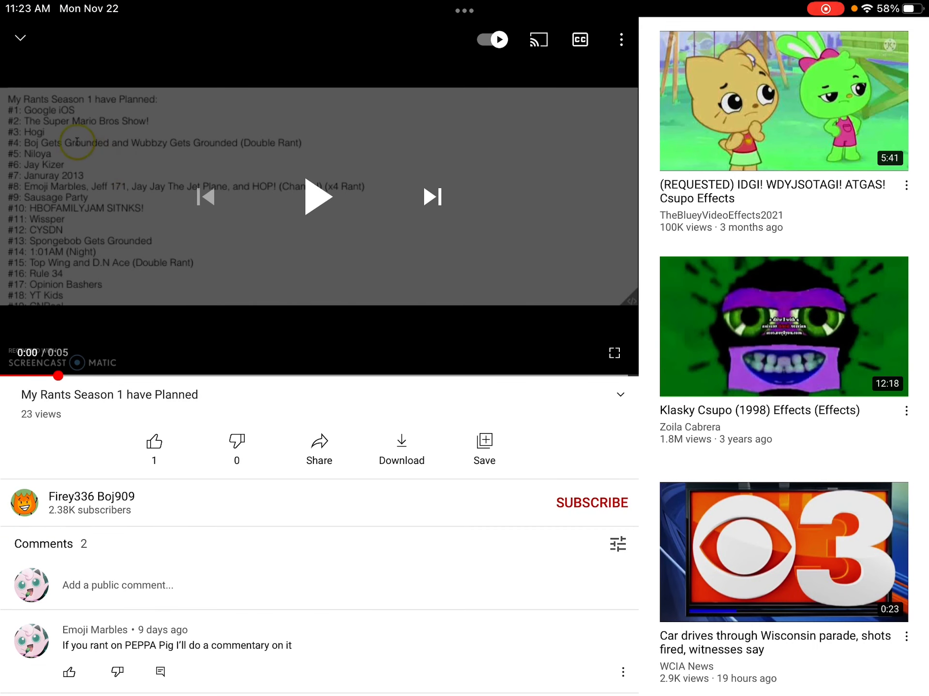
# - Keep My Rants playing in the mini player while browsing the channel's older uploads
pyautogui.click(620, 395)
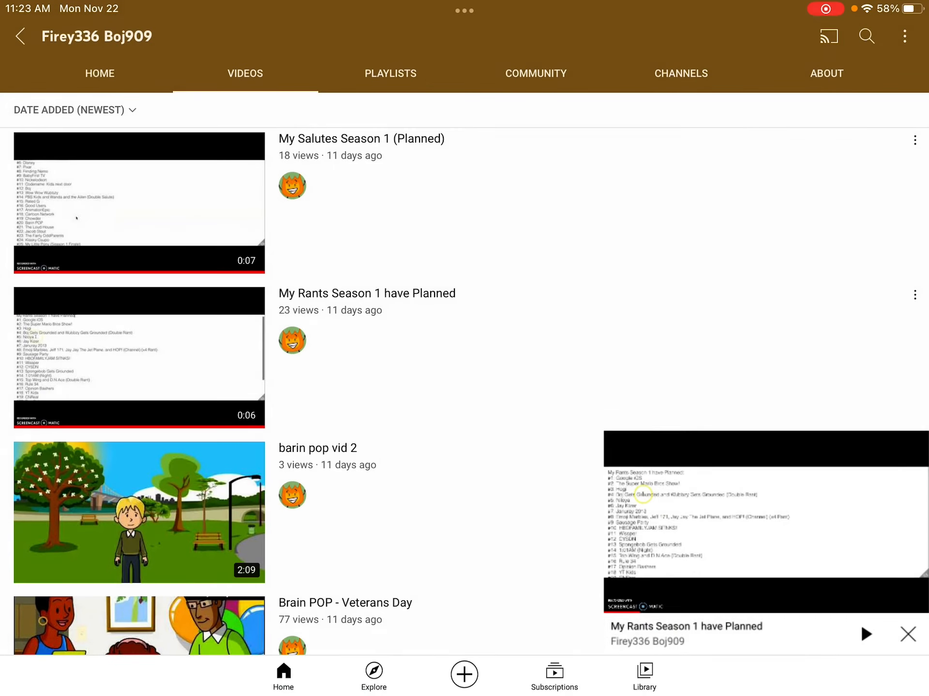
pyautogui.scroll(-3)
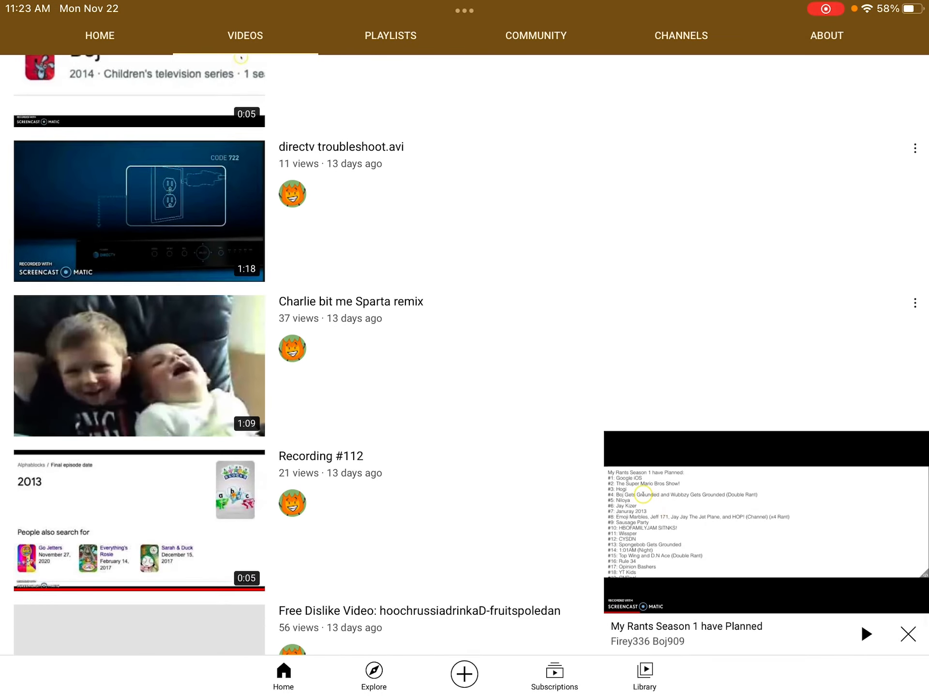
pyautogui.scroll(3)
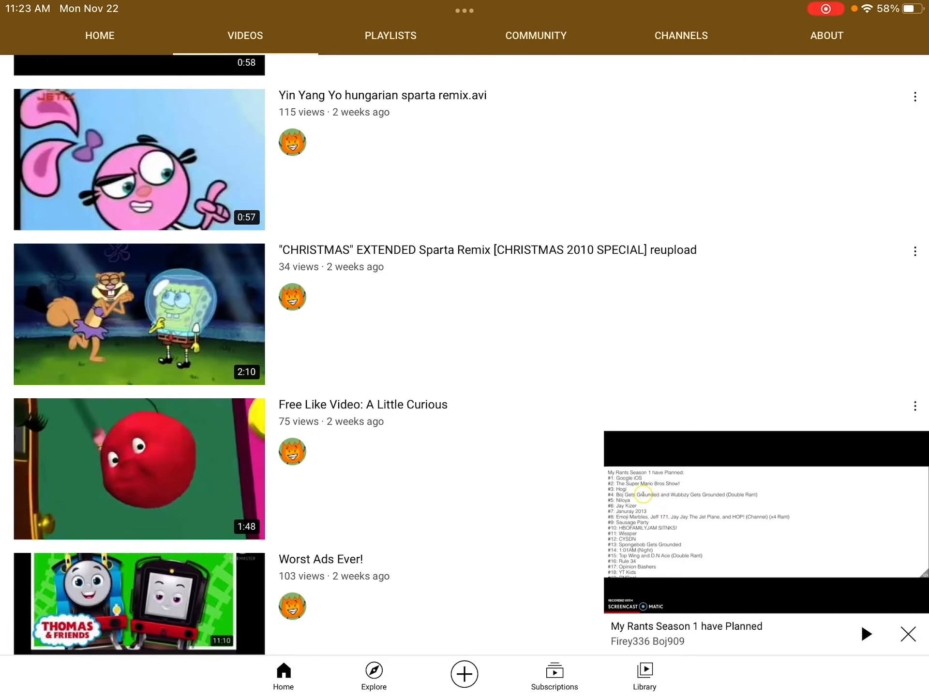
pyautogui.scroll(-3)
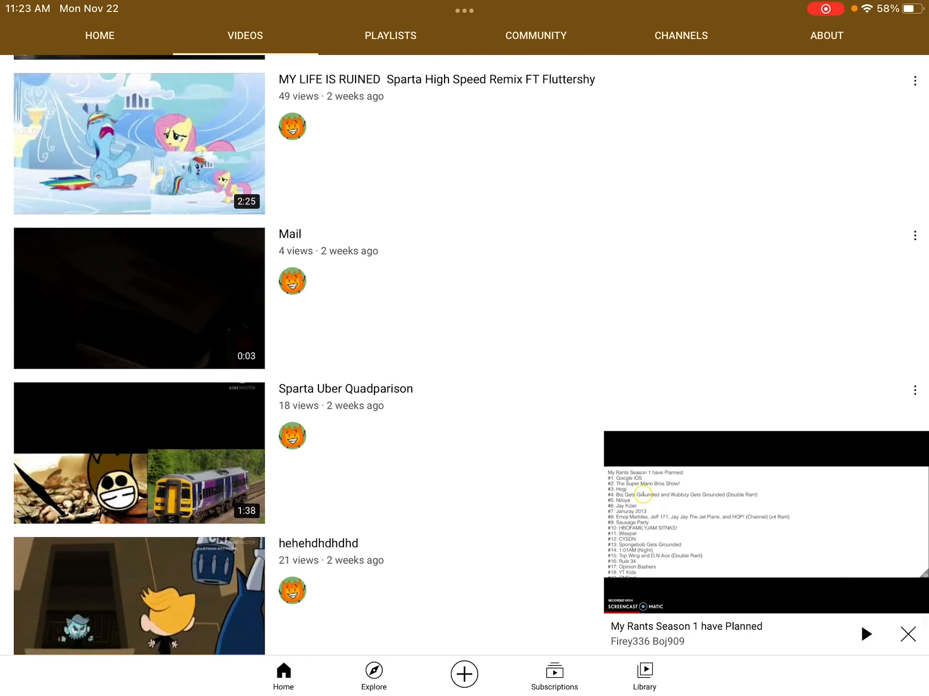
pyautogui.scroll(-3)
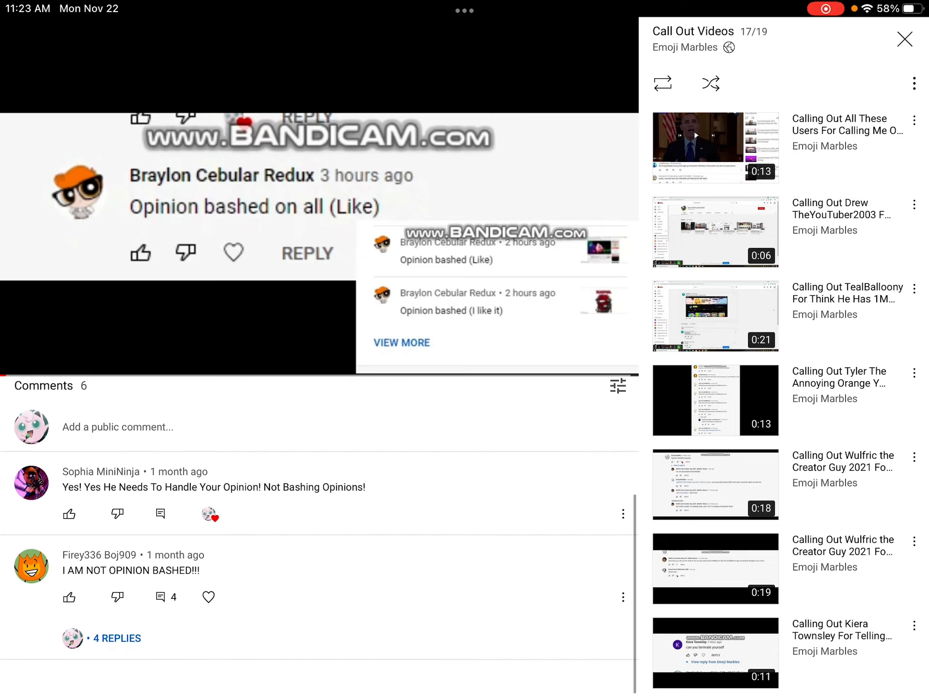
pyautogui.click(116, 638)
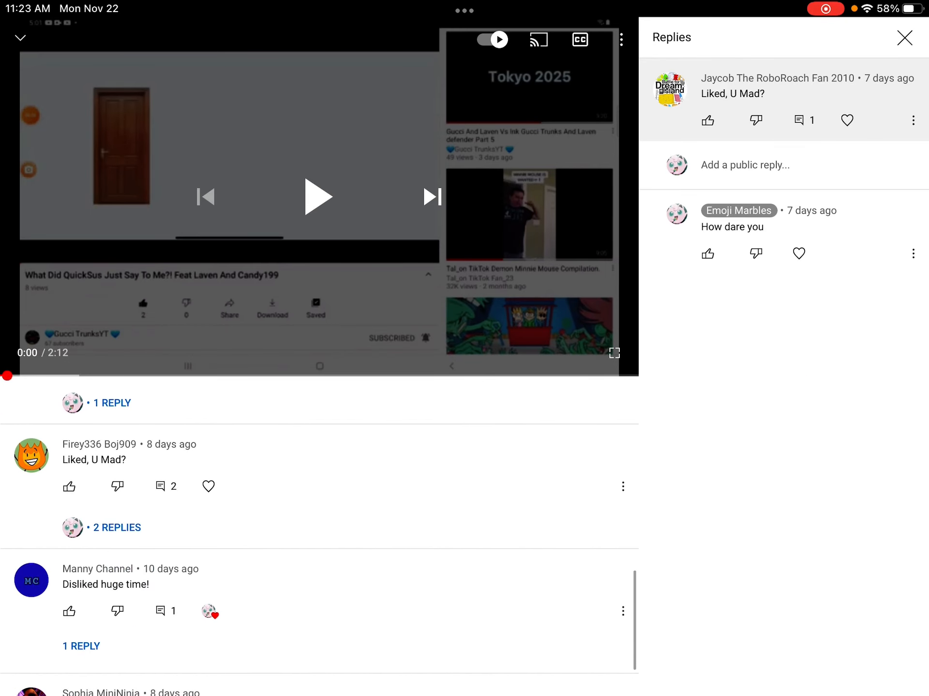
pyautogui.click(117, 528)
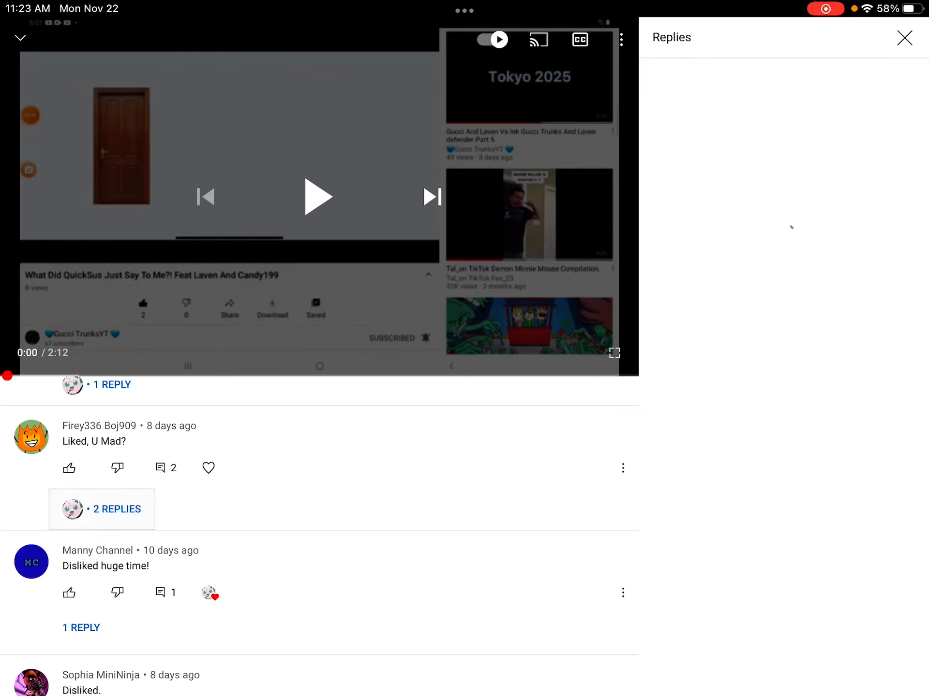
pyautogui.click(117, 509)
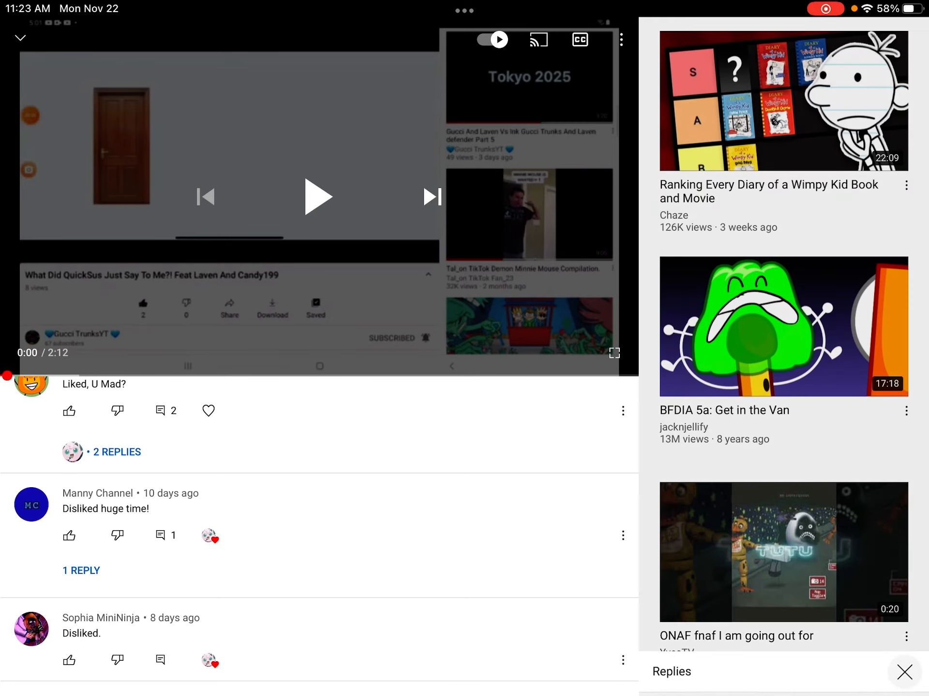
pyautogui.click(117, 452)
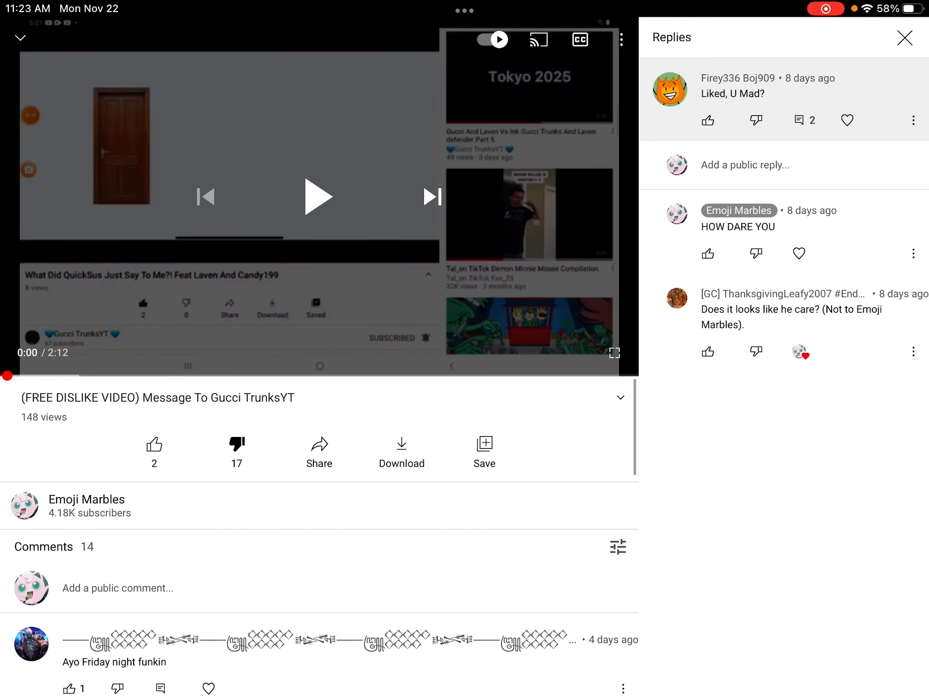